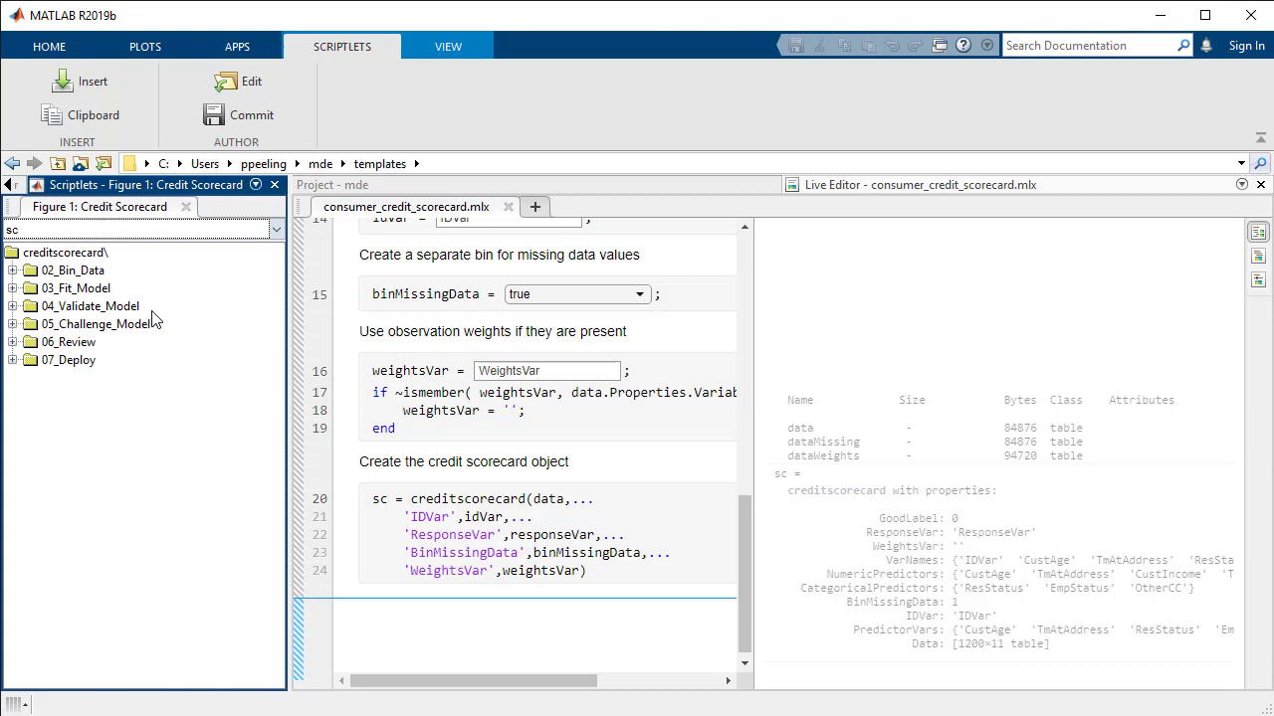
Expand the 02_Bin_Data scriptlet folder and return to the script's Scope section.
left_click(14, 269)
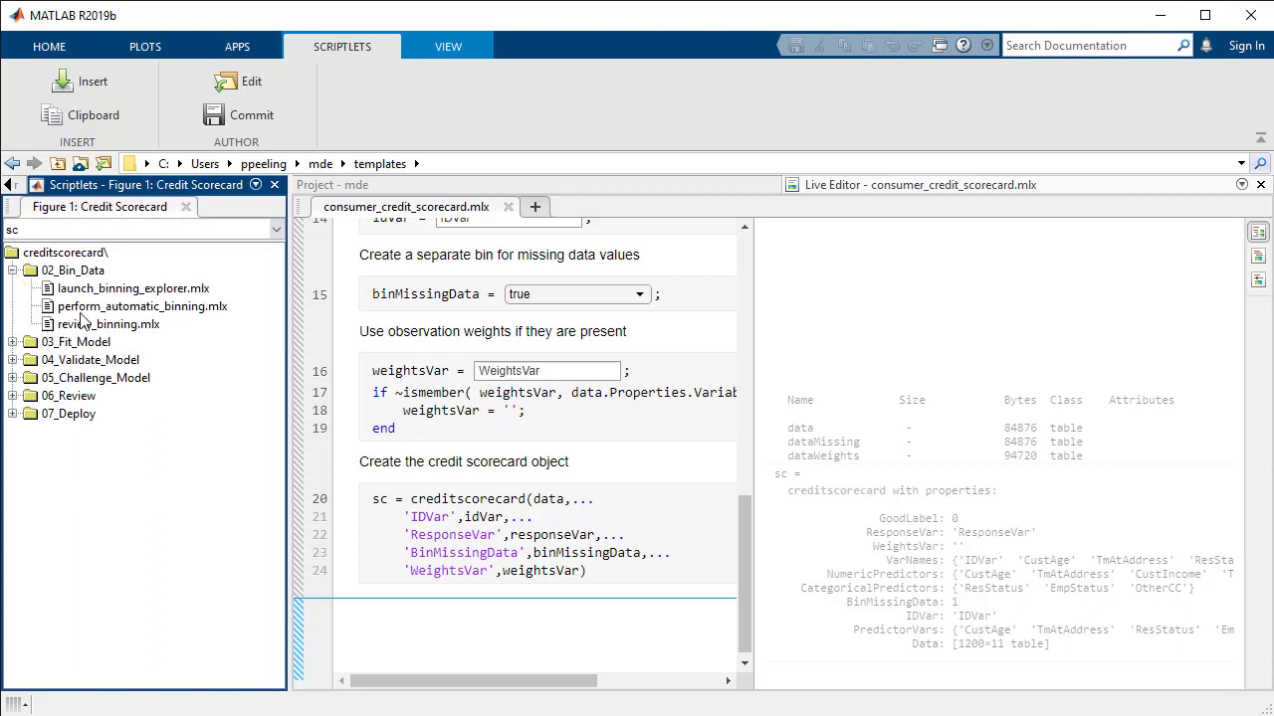
left_click(108, 323)
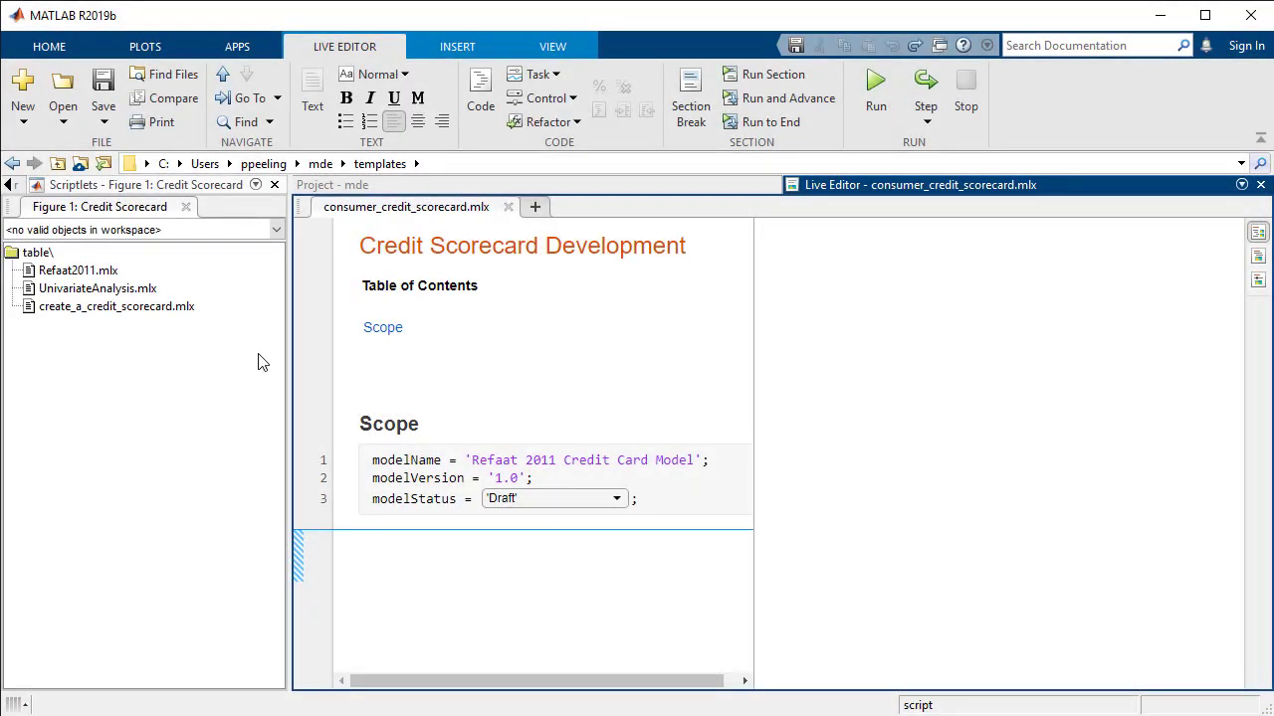
Insert the Refaat2011 and create_a_credit_scorecard scriptlets, then run the script to build sc.
left_click(77, 270)
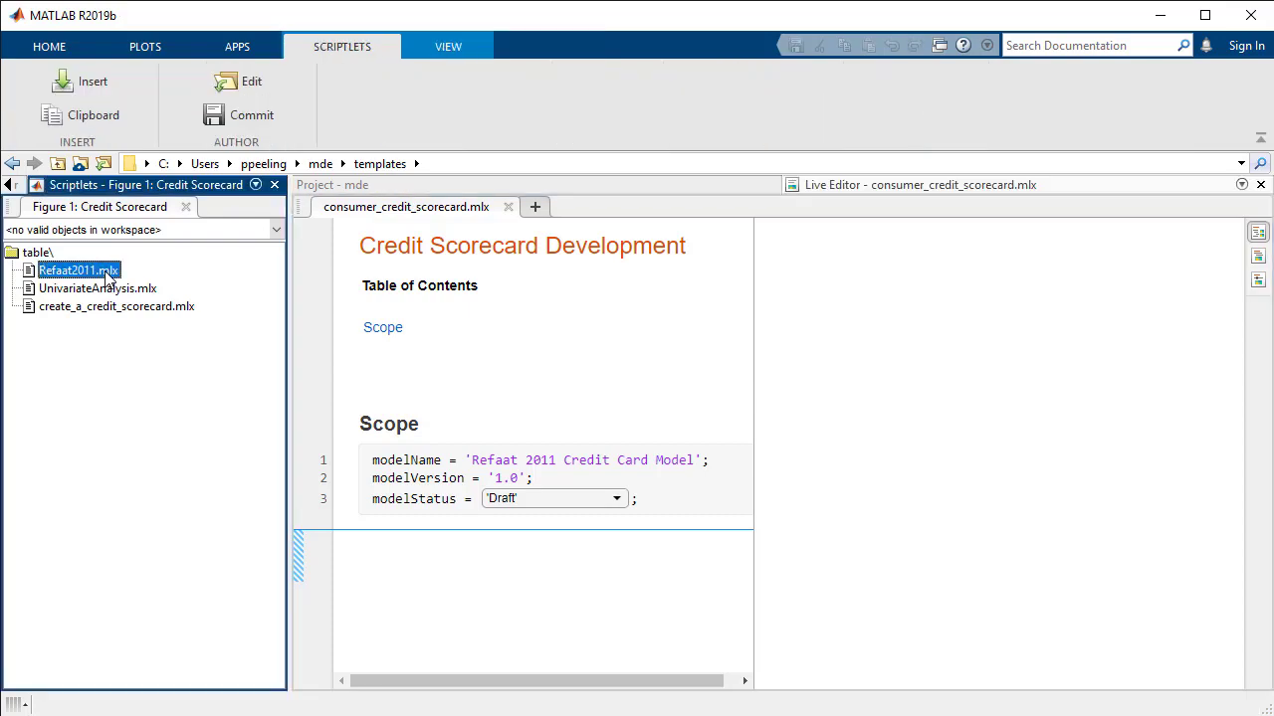
left_click(82, 81)
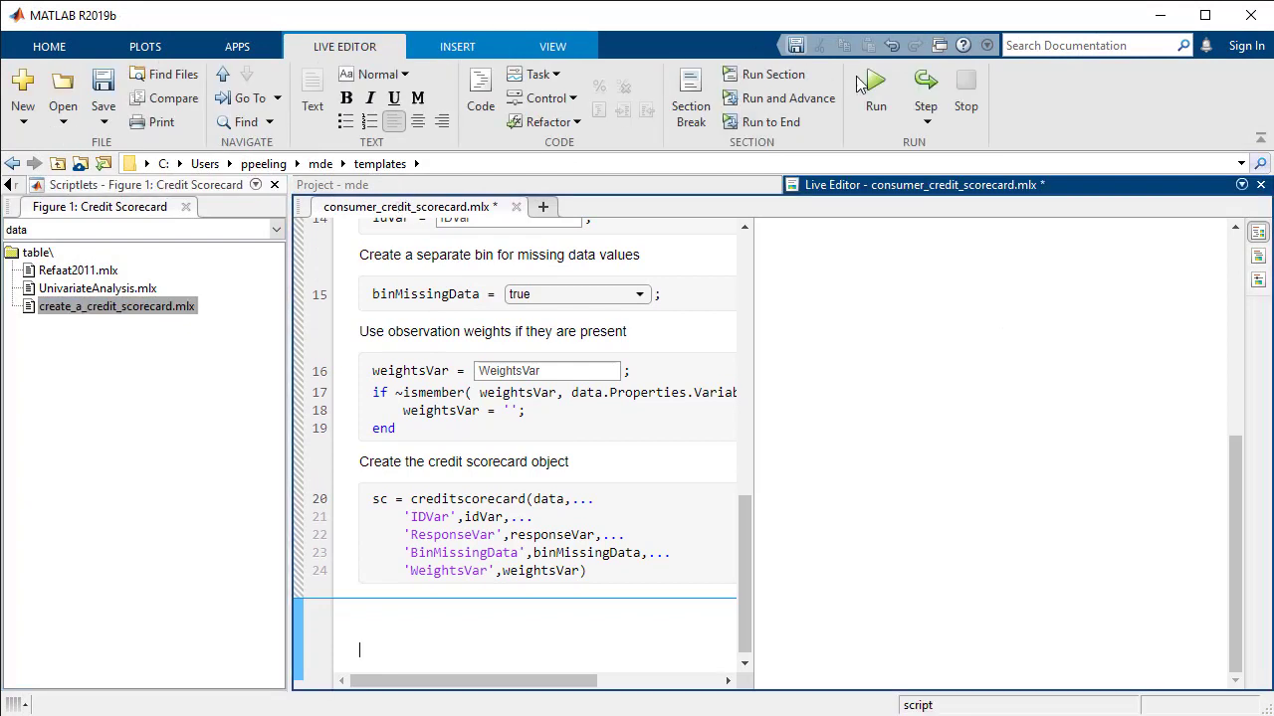
left_click(875, 81)
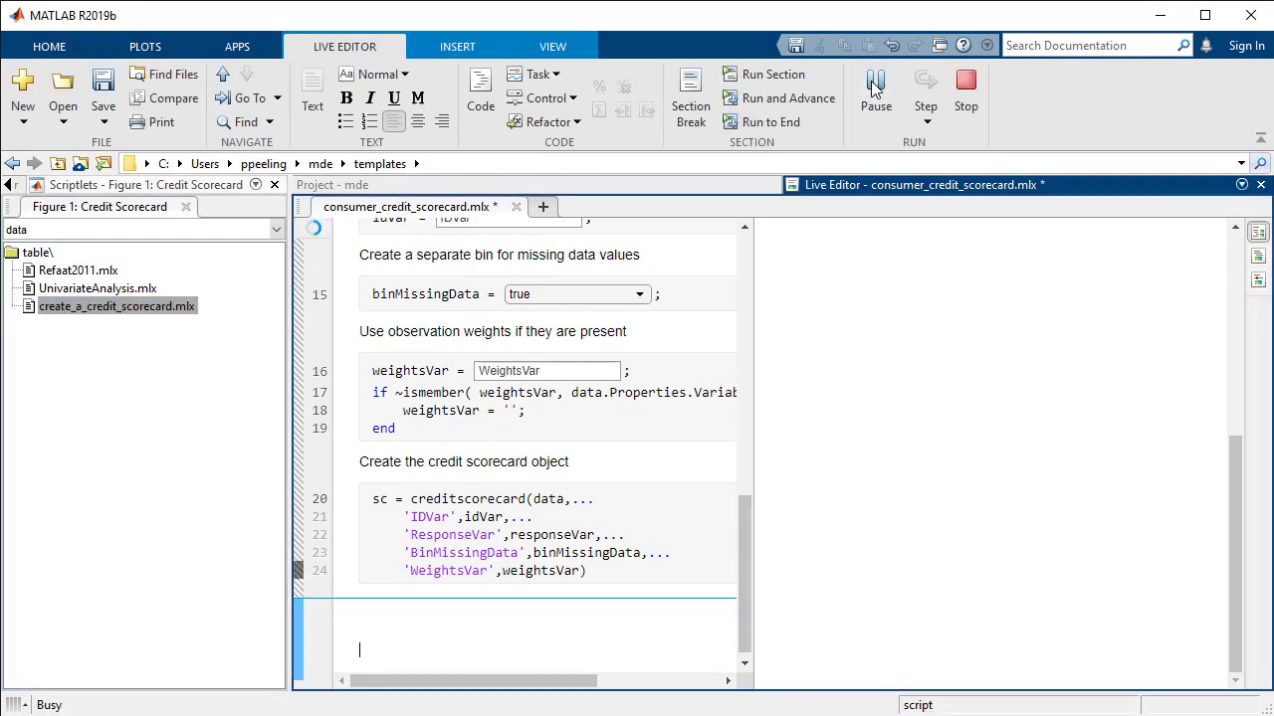
left_click(875, 85)
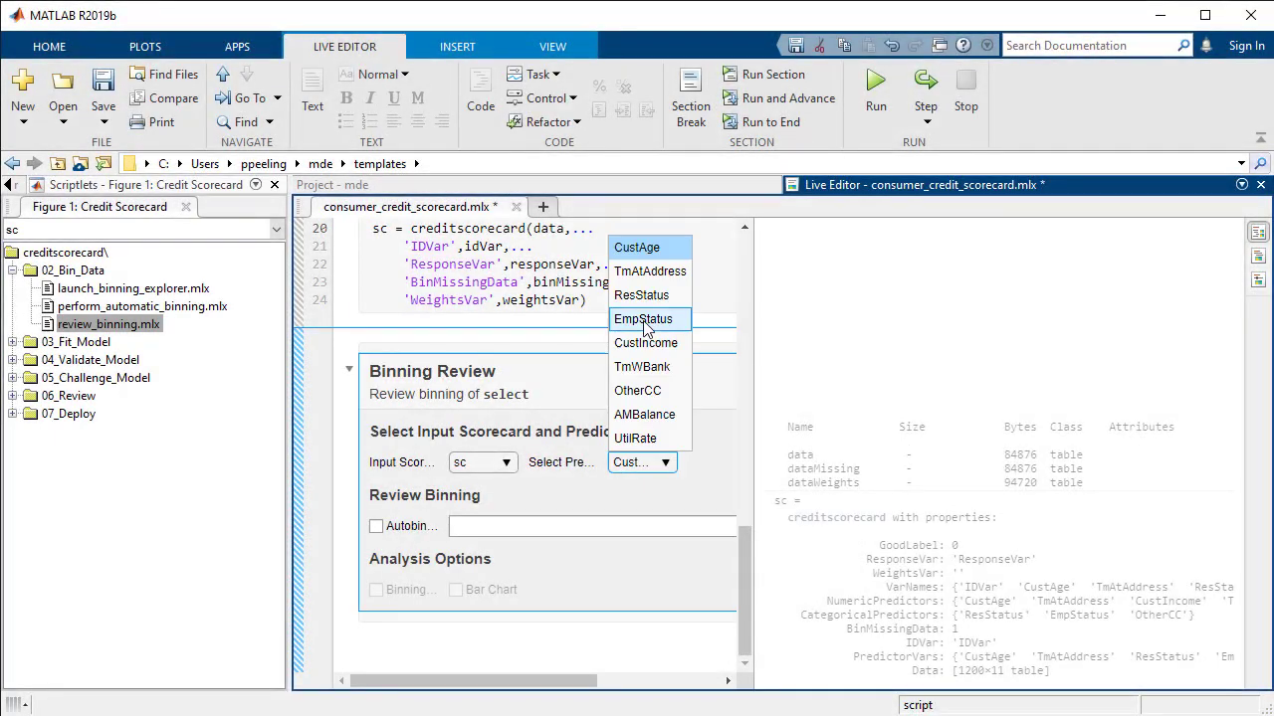
Review EmpStatus, then auto-bin TmAtAddress, and launch Classification Learner from Apps.
left_click(647, 318)
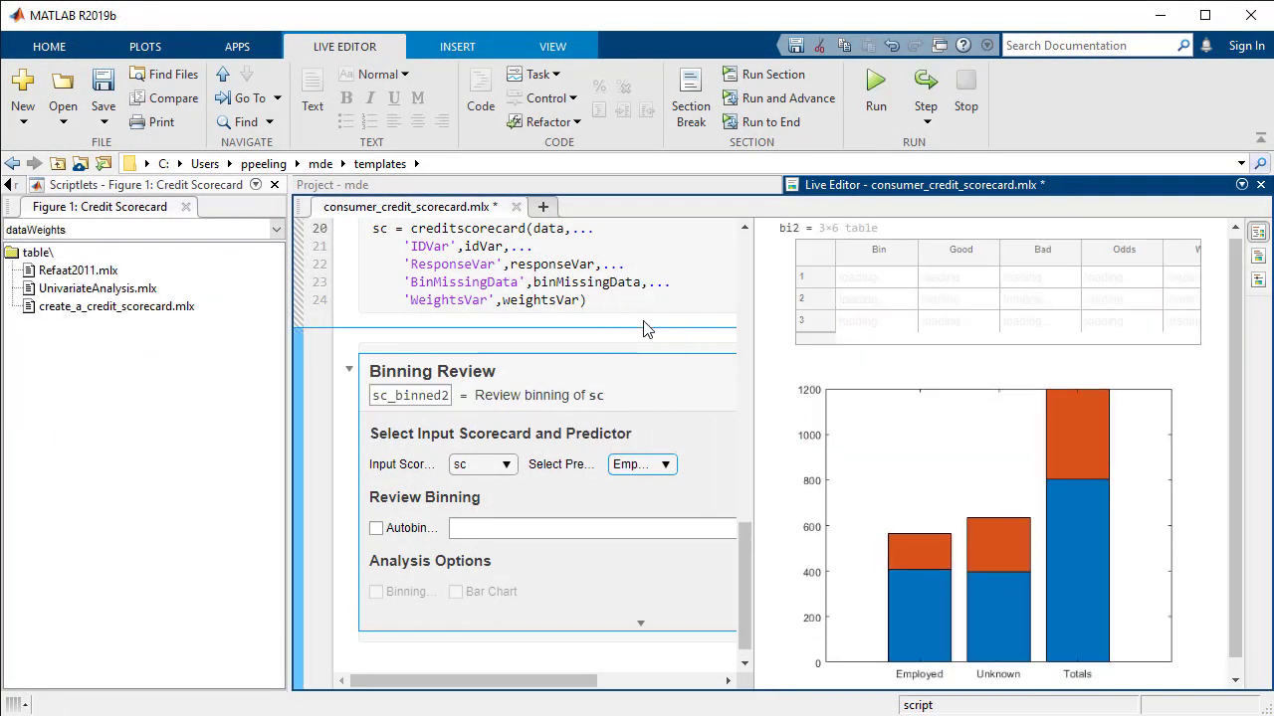
left_click(664, 464)
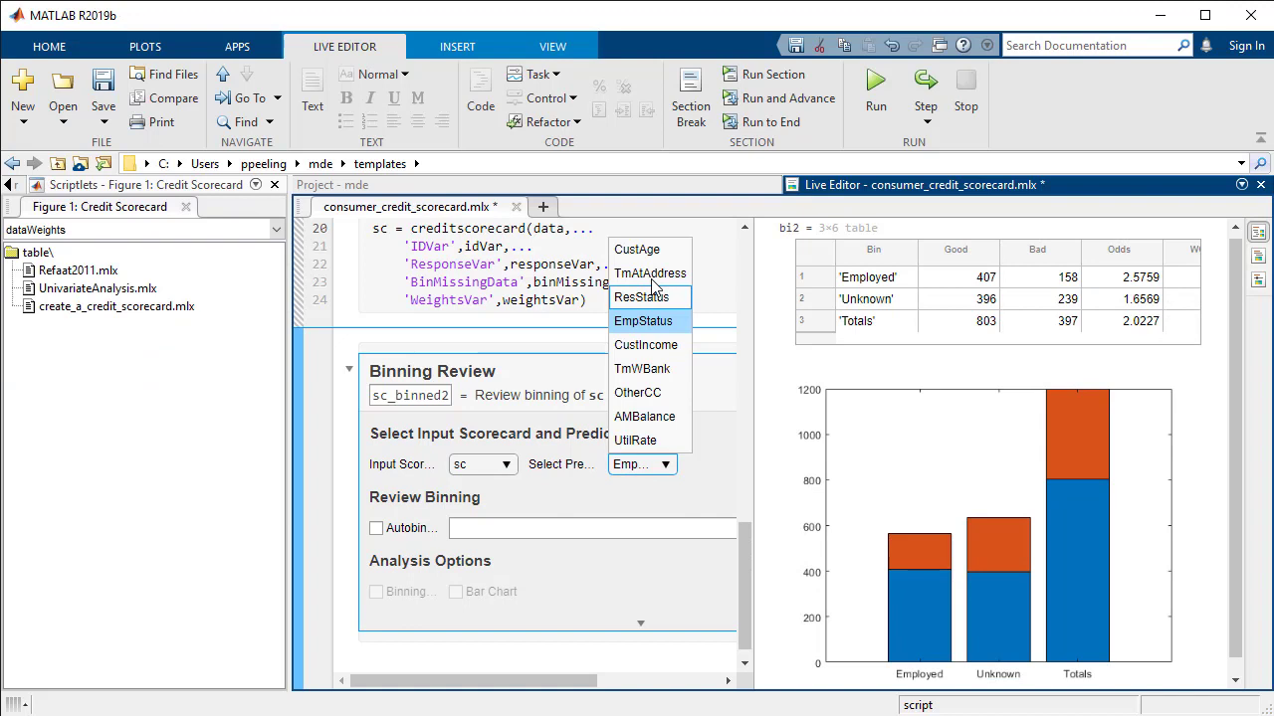
left_click(650, 272)
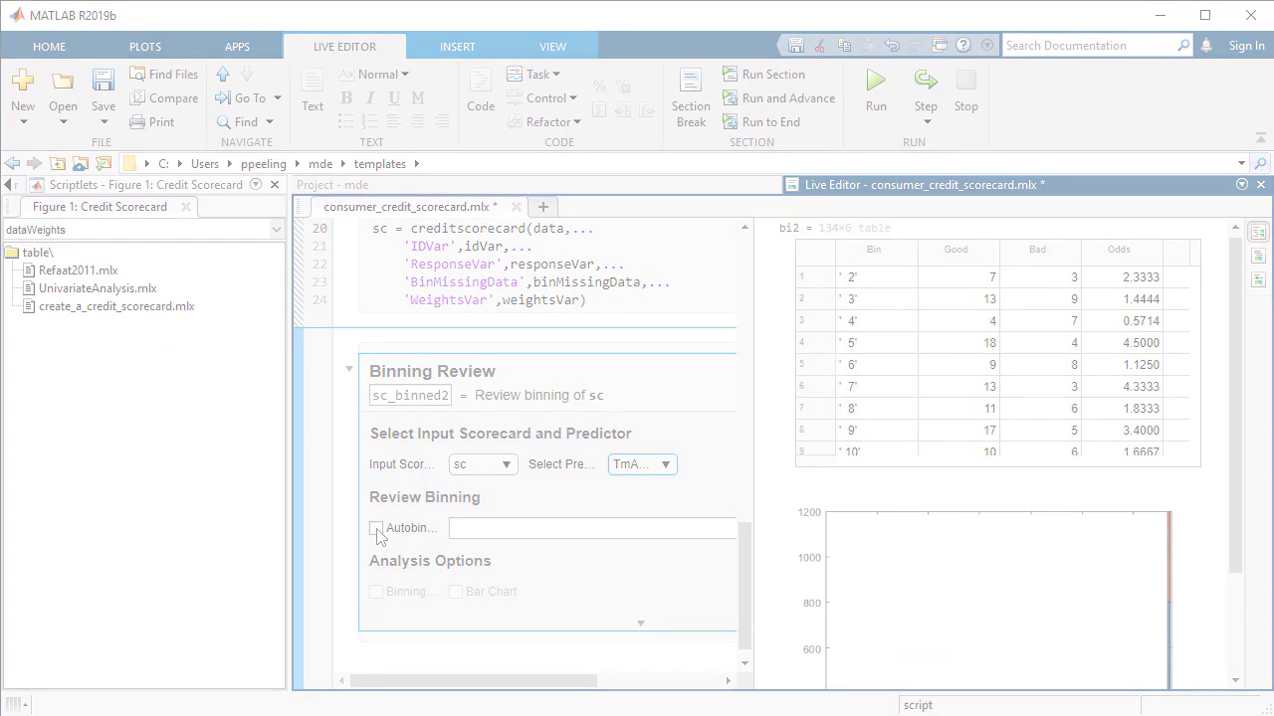
left_click(375, 527)
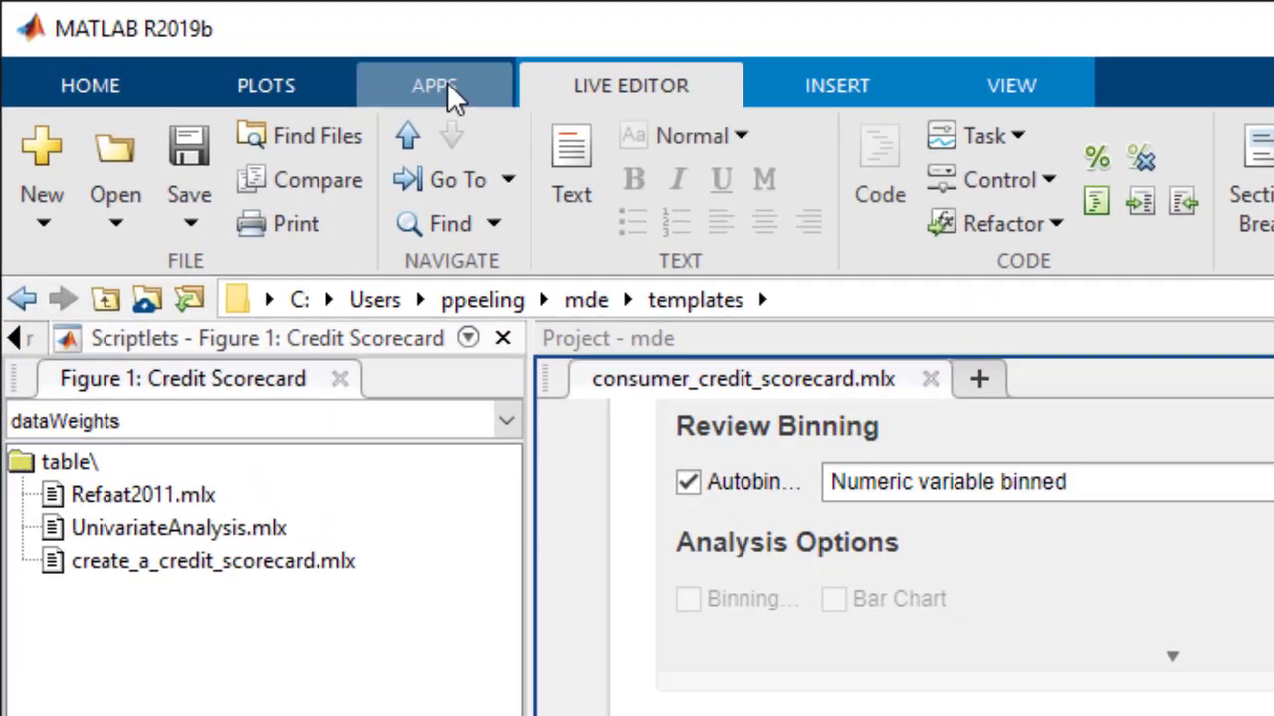
left_click(433, 86)
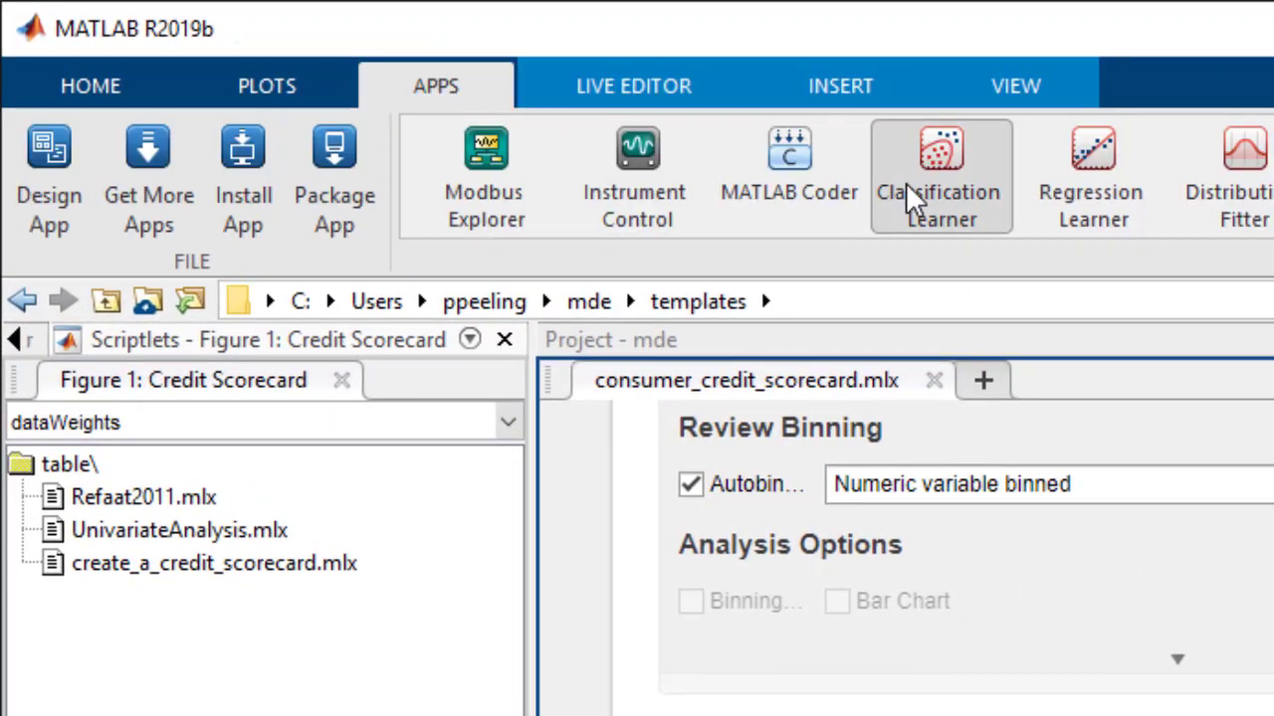
left_click(941, 159)
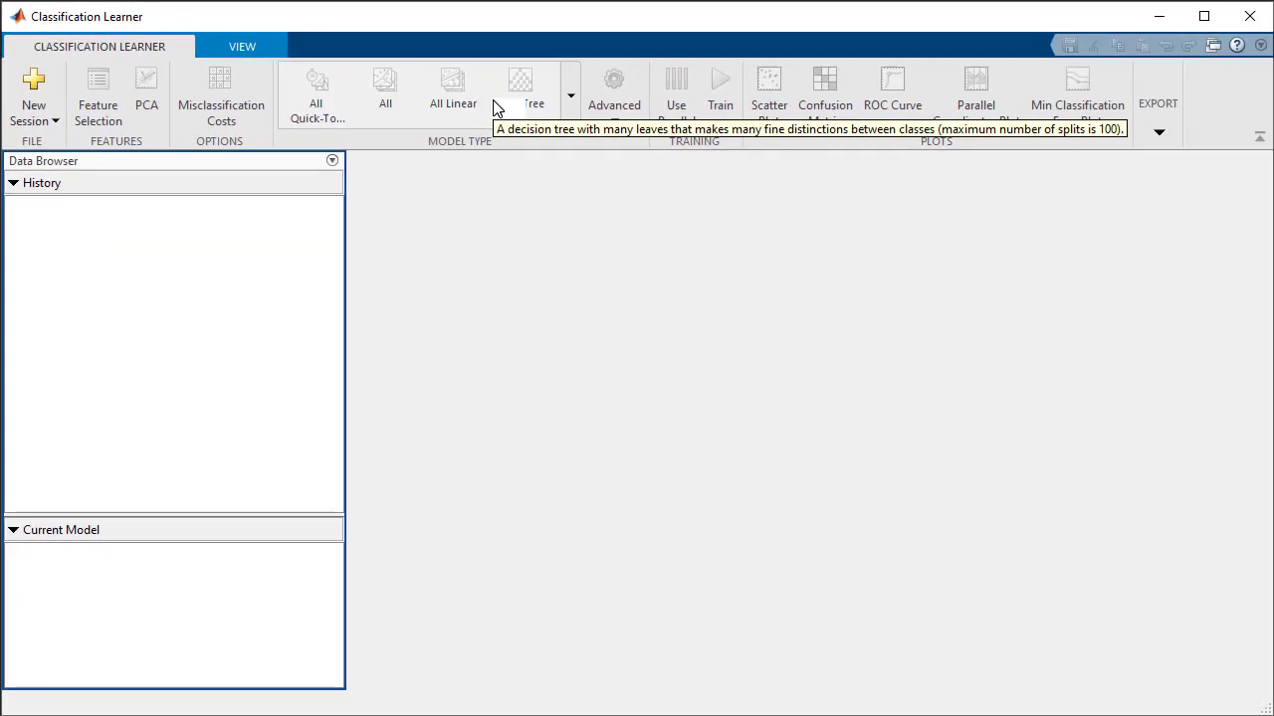
Start a session on the data table with ResponseVar and holdout, and train quick-to-train models.
left_click(37, 88)
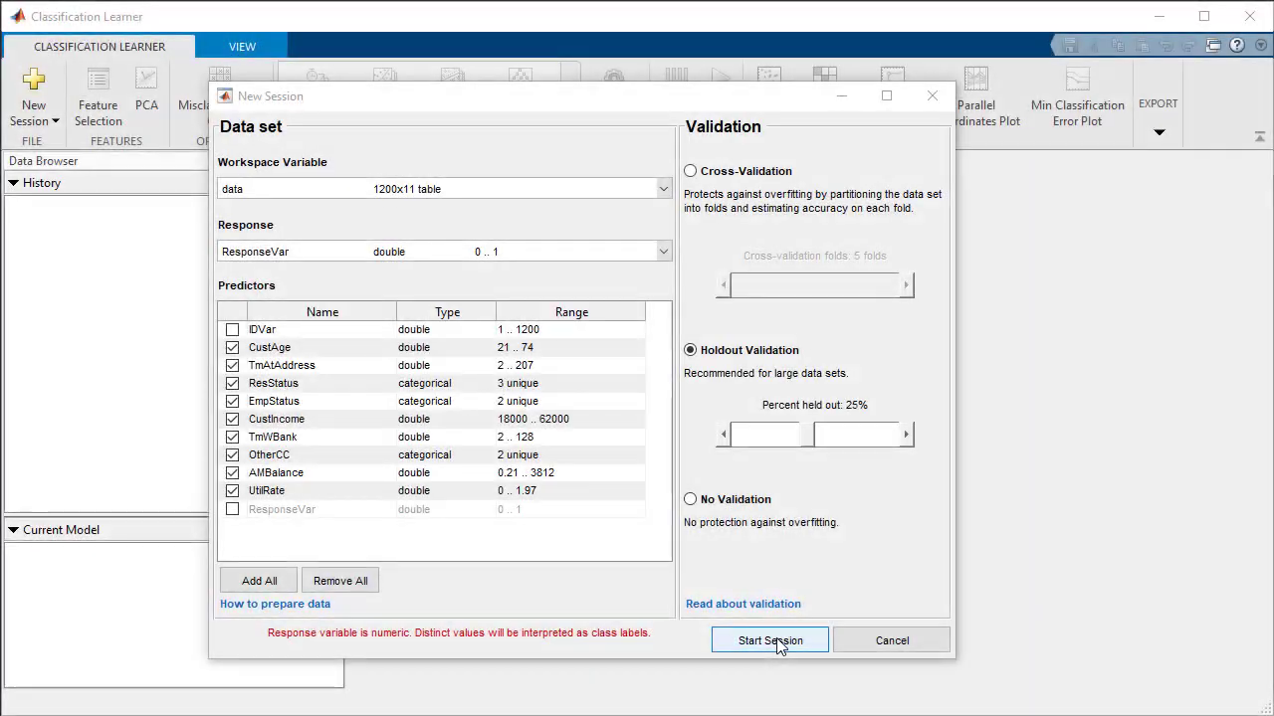
left_click(769, 639)
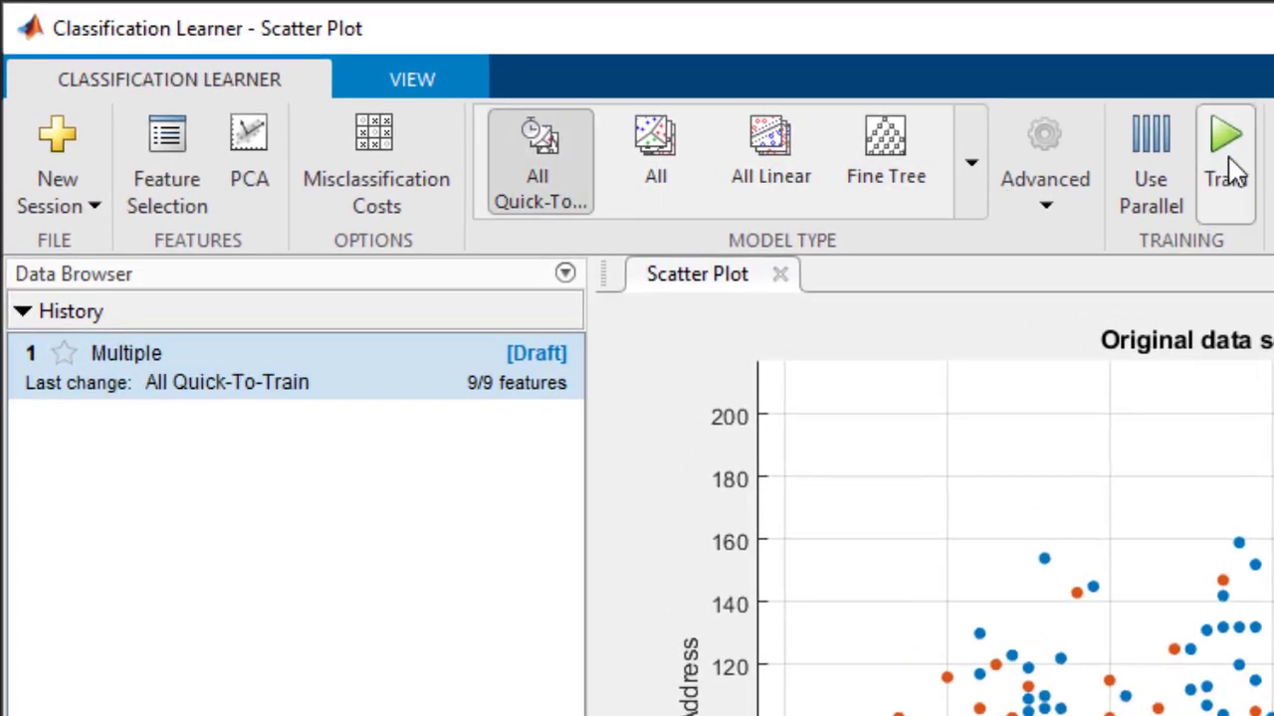
left_click(1230, 139)
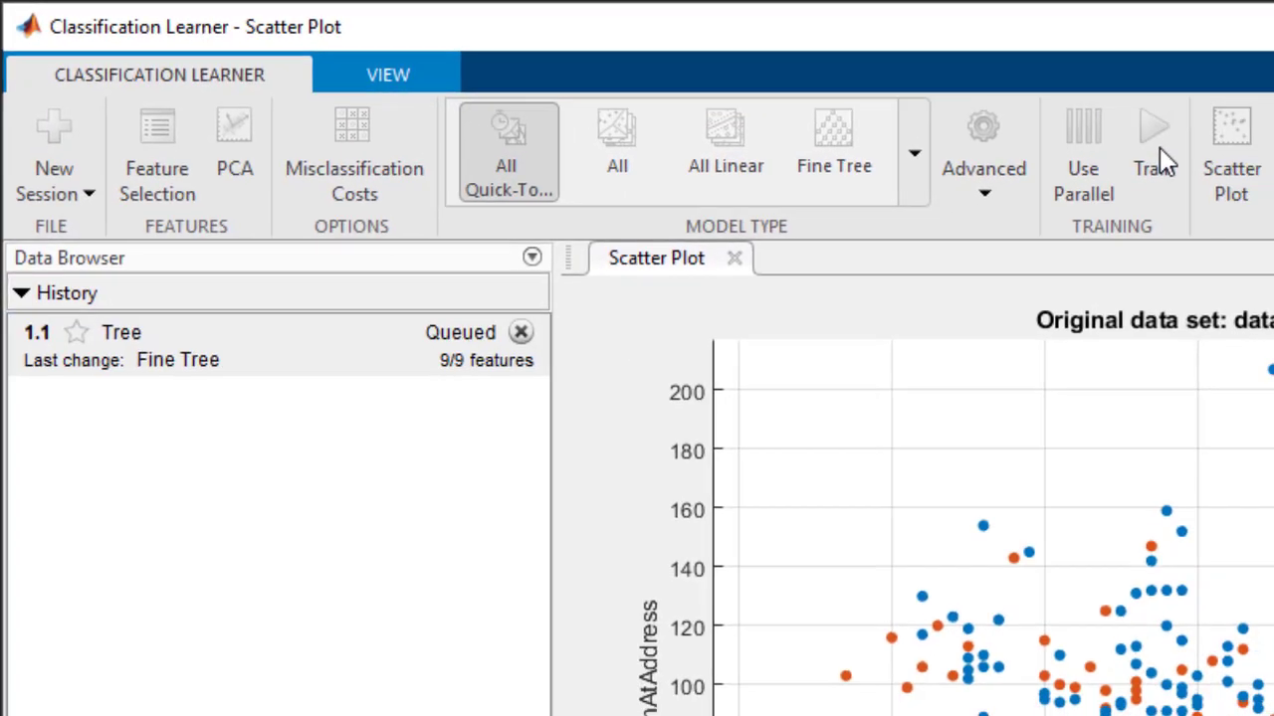
Compare the trained tree models and display the coarse tree's confusion matrix.
left_click(1152, 129)
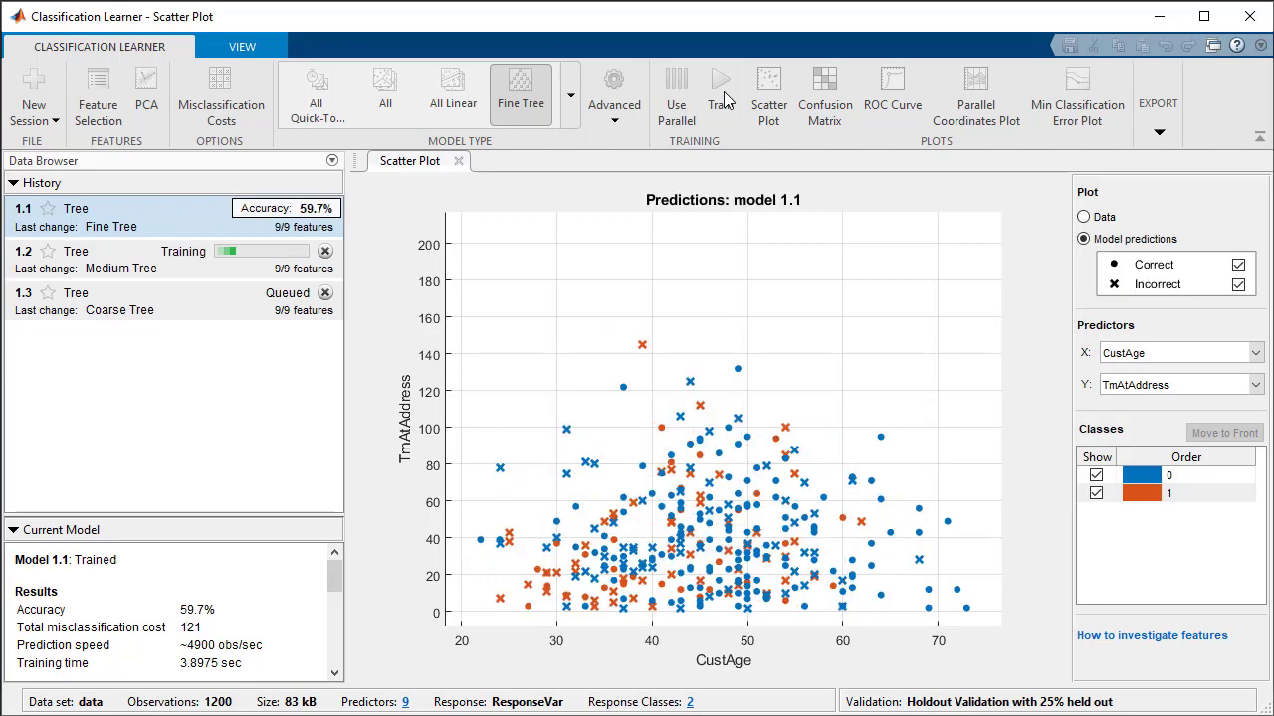
left_click(825, 95)
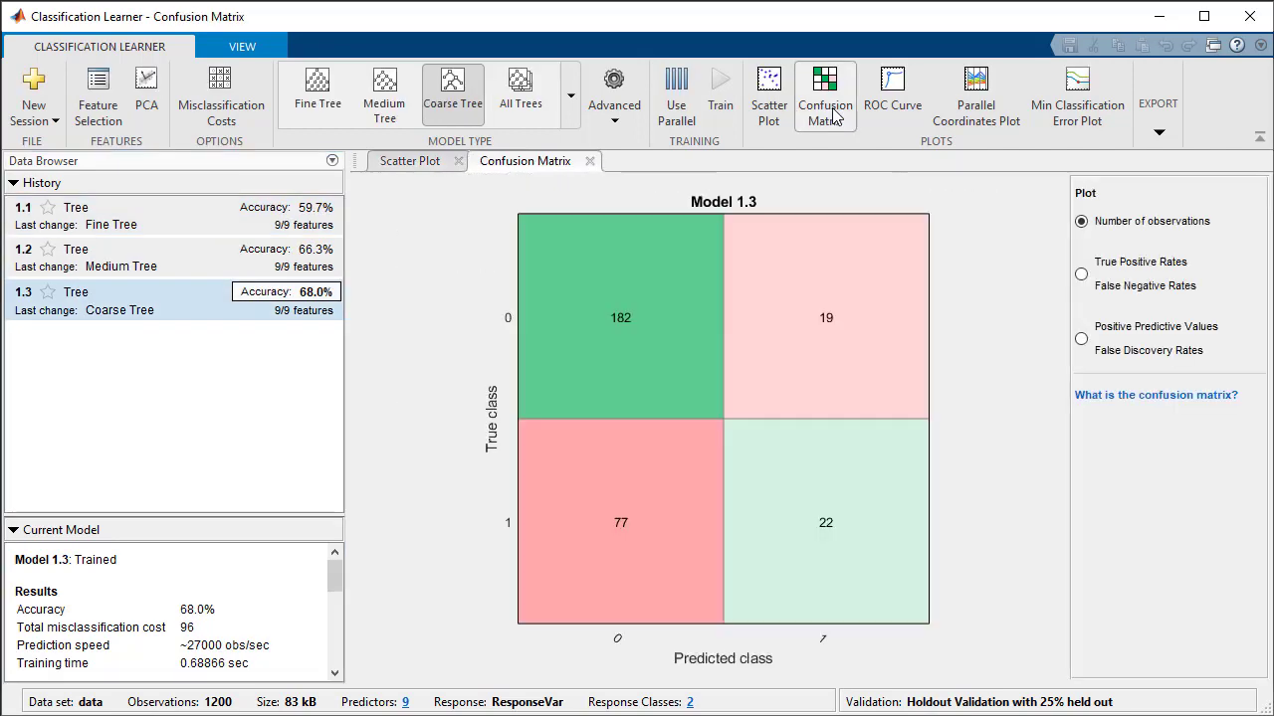
left_click(891, 95)
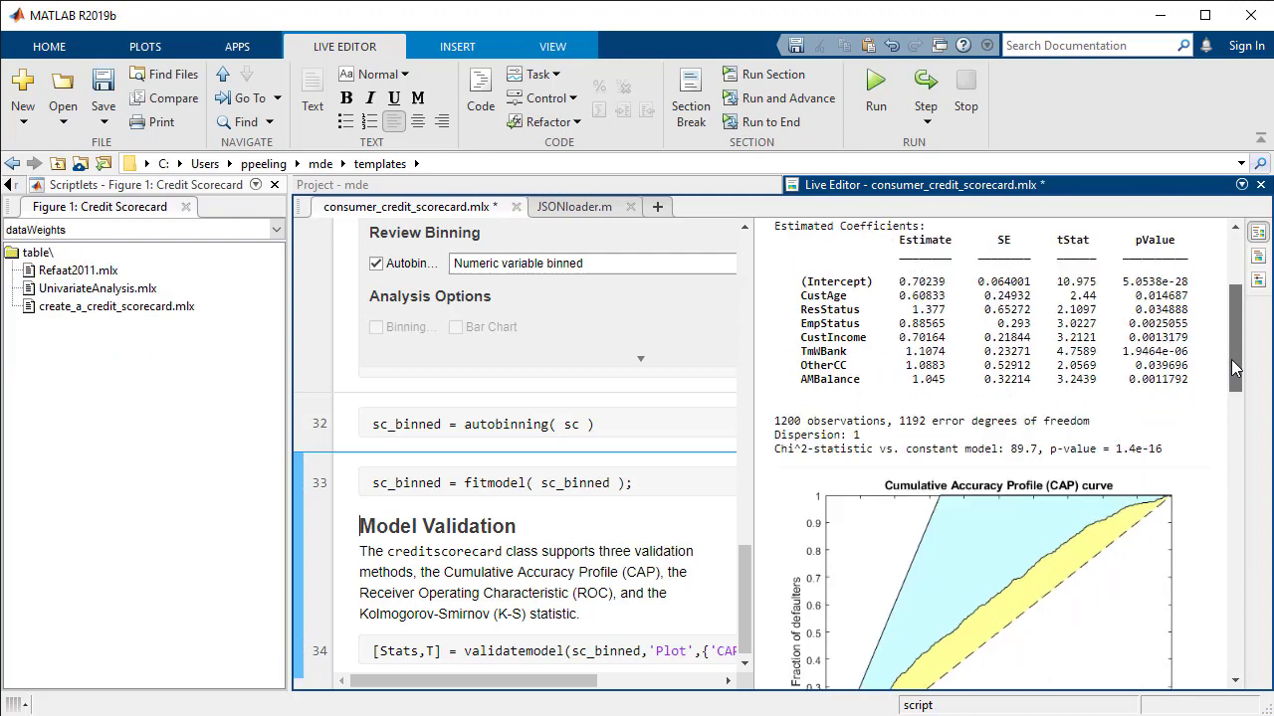
Scroll through the CAP, ROC (AUROC 0.661) and K-S plots to the Model Risk Management page.
scroll("down", 3)
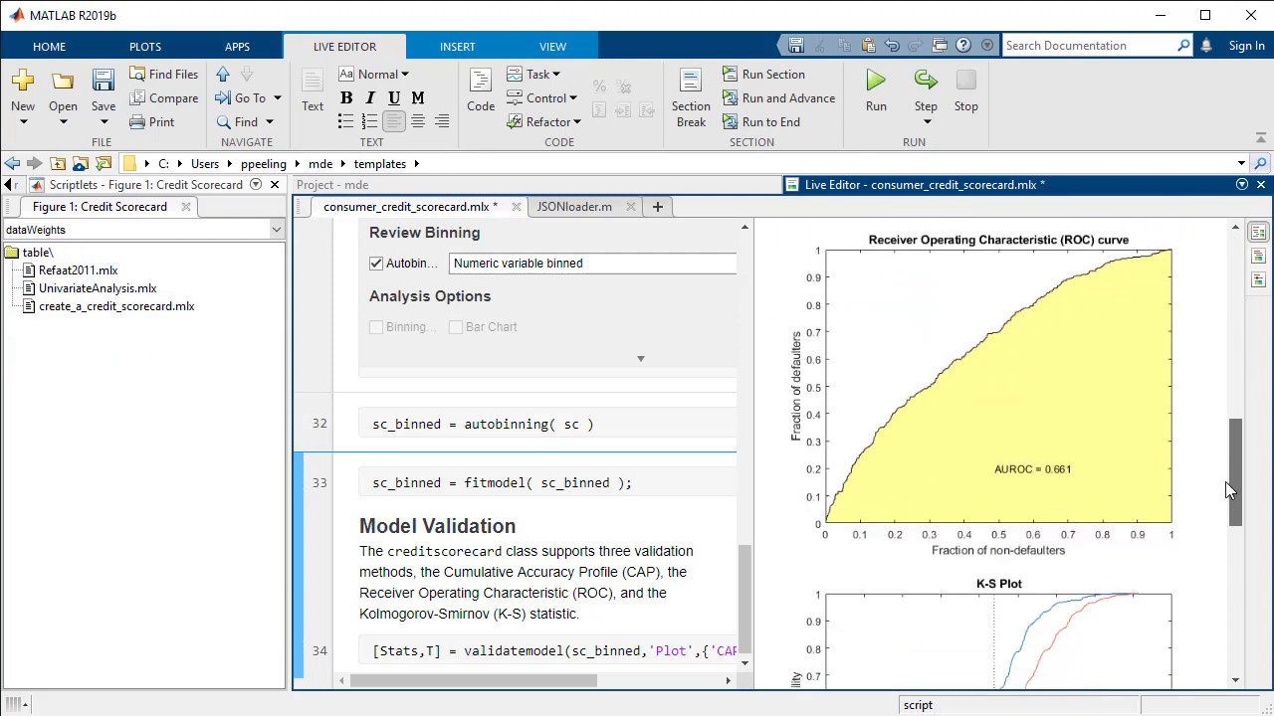
scroll("down", 3)
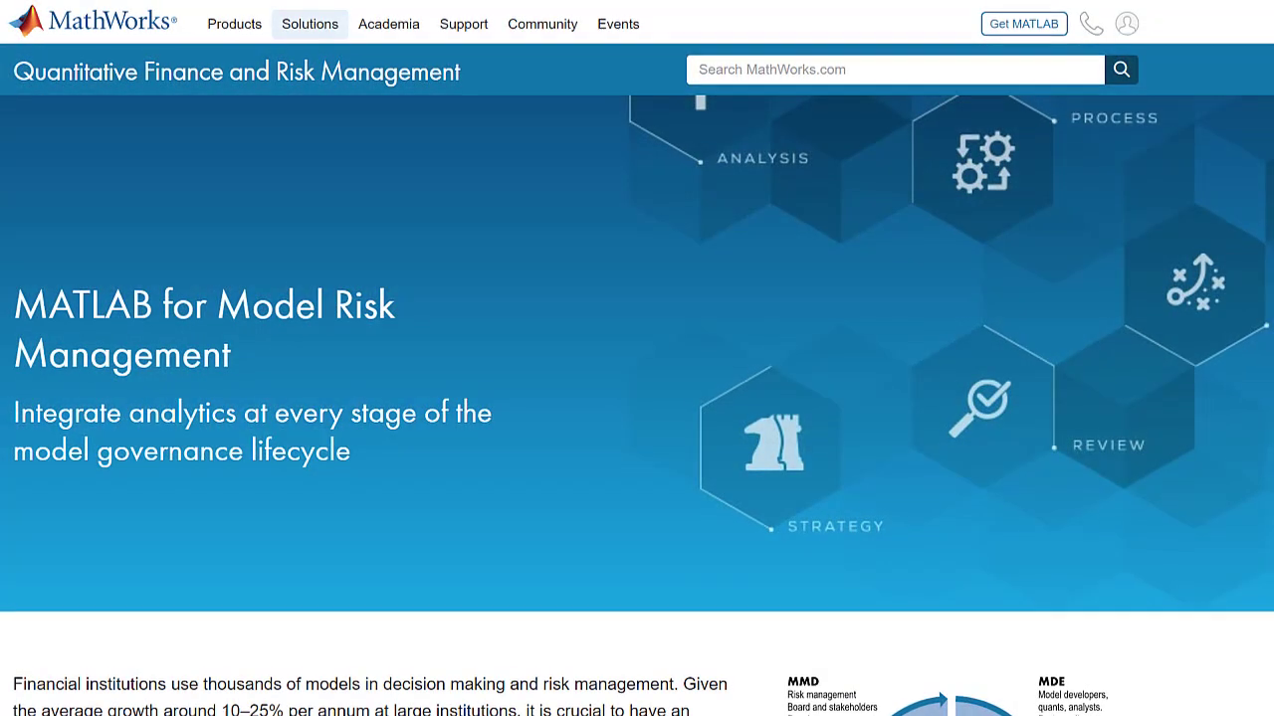
scroll("down", 3)
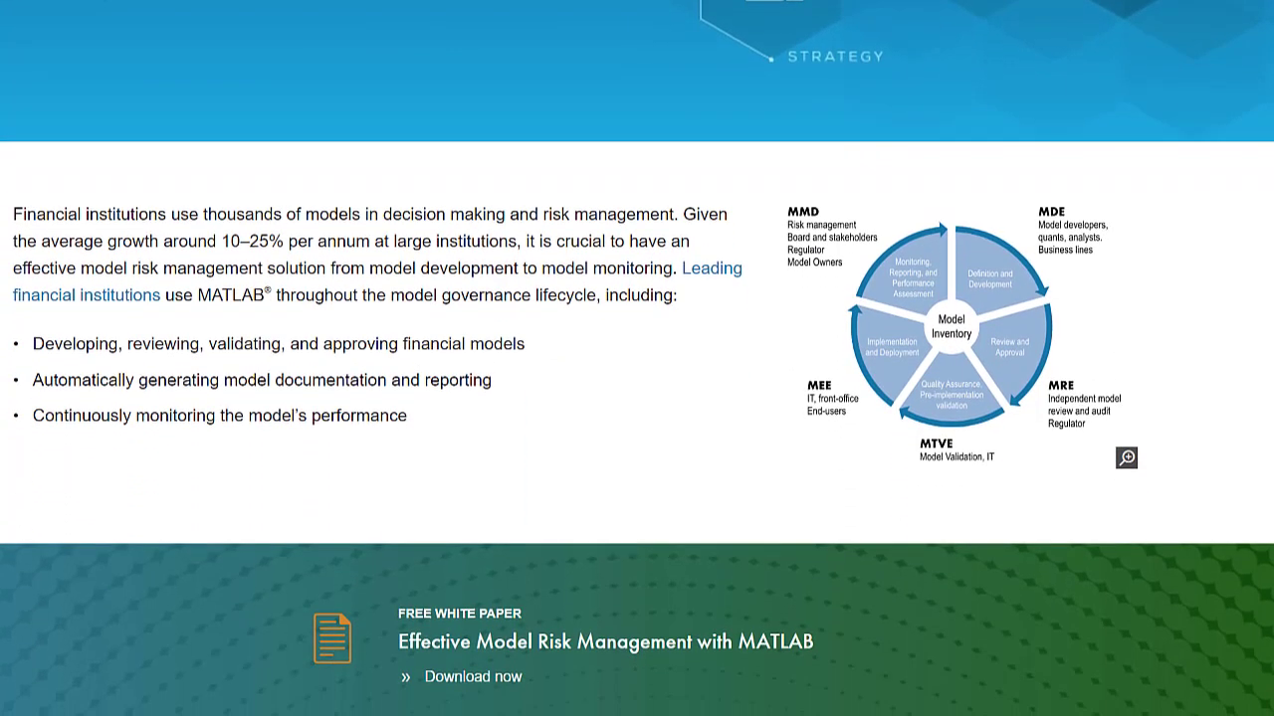